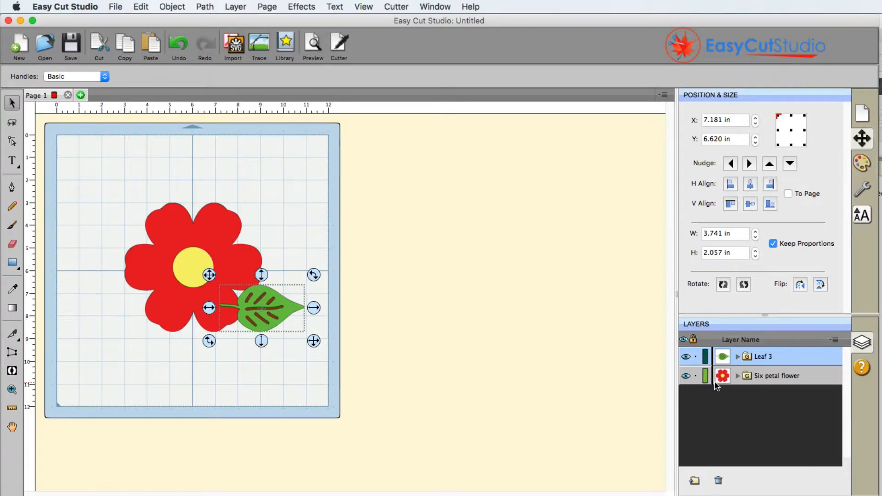
{"action": "mouse_move", "coordinate": [325, 334]}
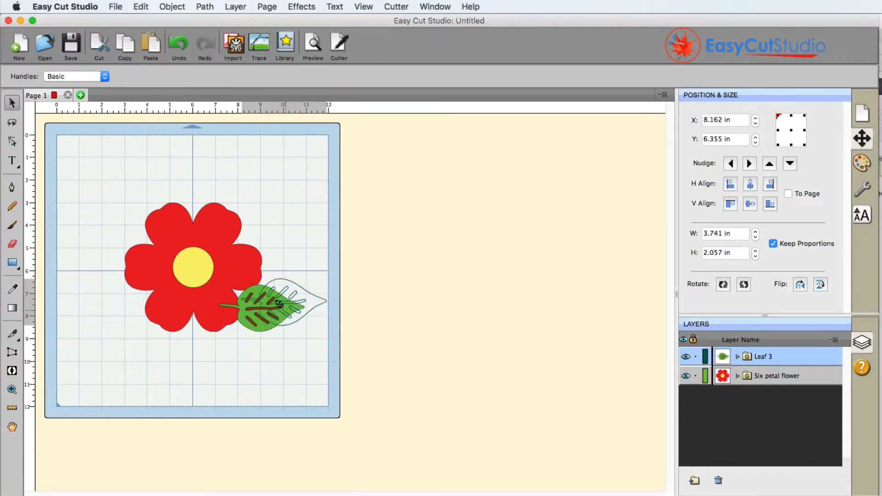
- Move the green leaf up beside the red flower so its stem reaches the petals
{"action": "left_click_drag", "start_coordinate": [276, 305], "coordinate": [260, 273]}
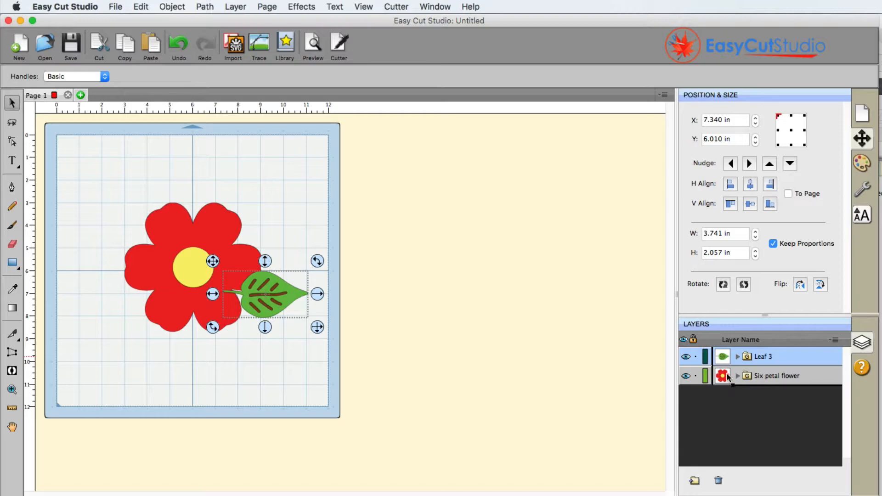
{"action": "mouse_move", "coordinate": [730, 388]}
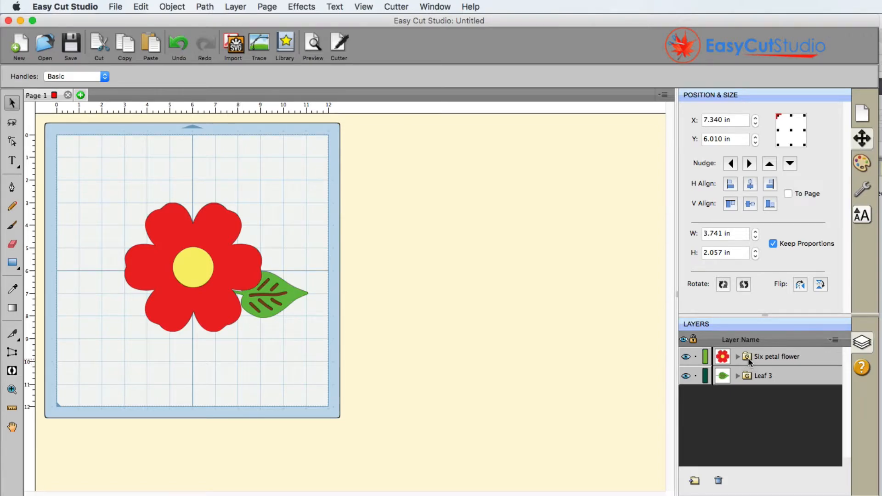
- Ungroup the six-petal flower into yellow center and red petal layers and select both
{"action": "left_click", "coordinate": [739, 357]}
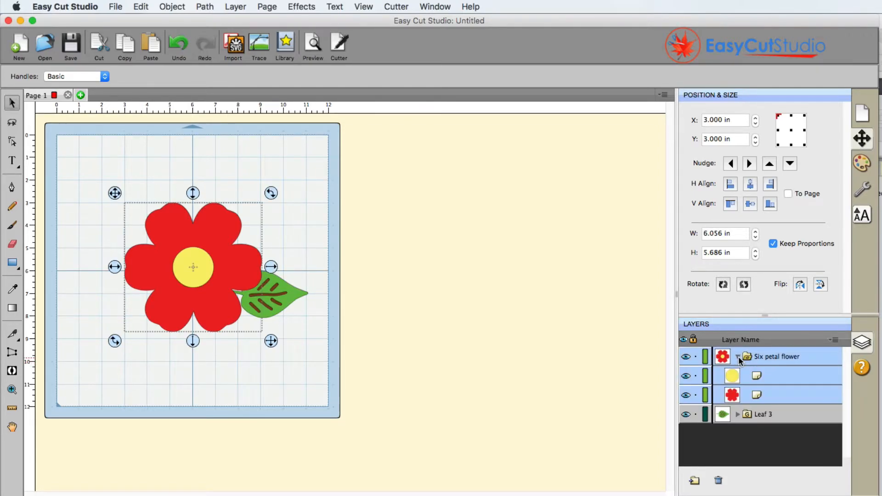
{"action": "left_click", "coordinate": [738, 357]}
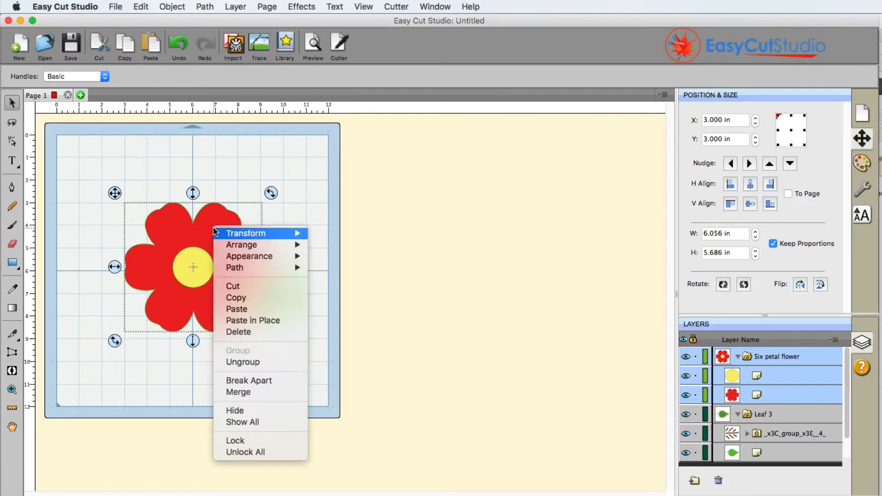
{"action": "left_click", "coordinate": [241, 421]}
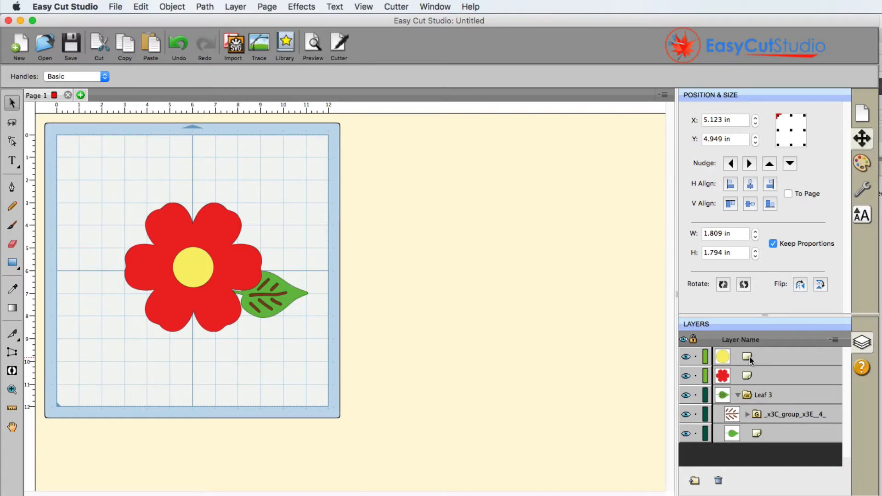
{"action": "left_click", "coordinate": [748, 357]}
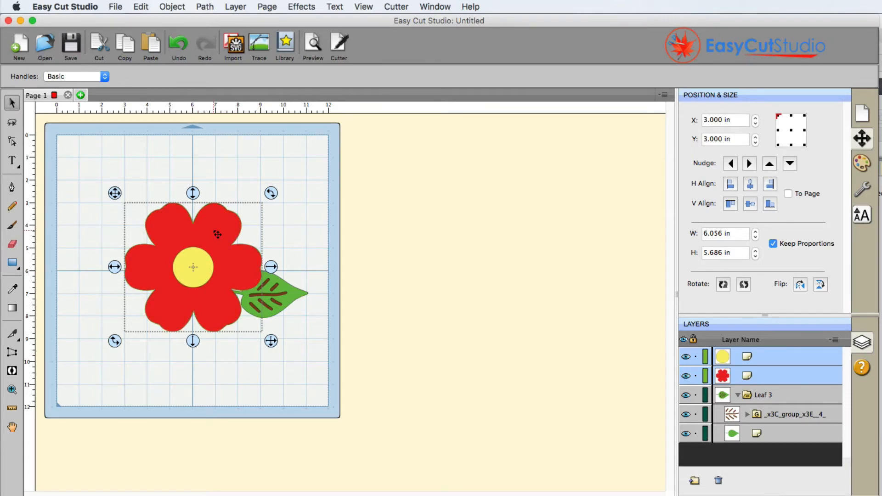
- Group the yellow center and red petals into one new flower group above Leaf 3
{"action": "right_click", "coordinate": [217, 234]}
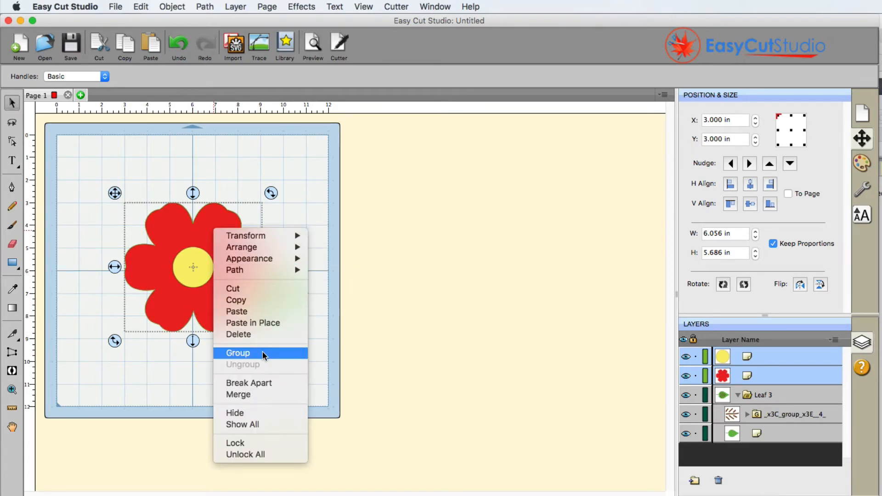
{"action": "left_click", "coordinate": [237, 353]}
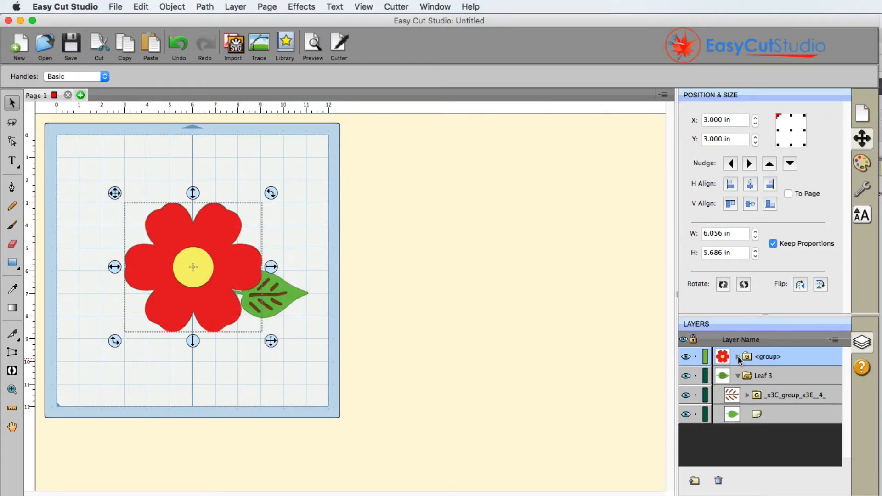
{"action": "left_click", "coordinate": [738, 357]}
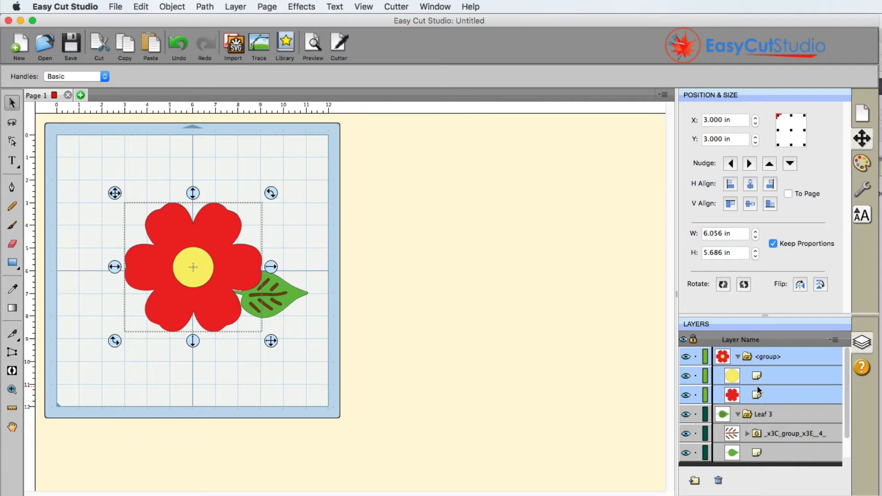
{"action": "mouse_move", "coordinate": [727, 369]}
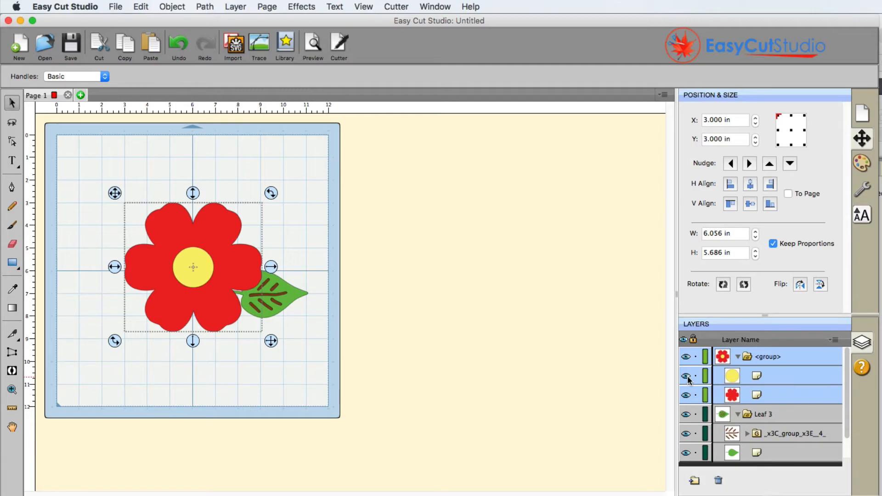
{"action": "left_click", "coordinate": [686, 375]}
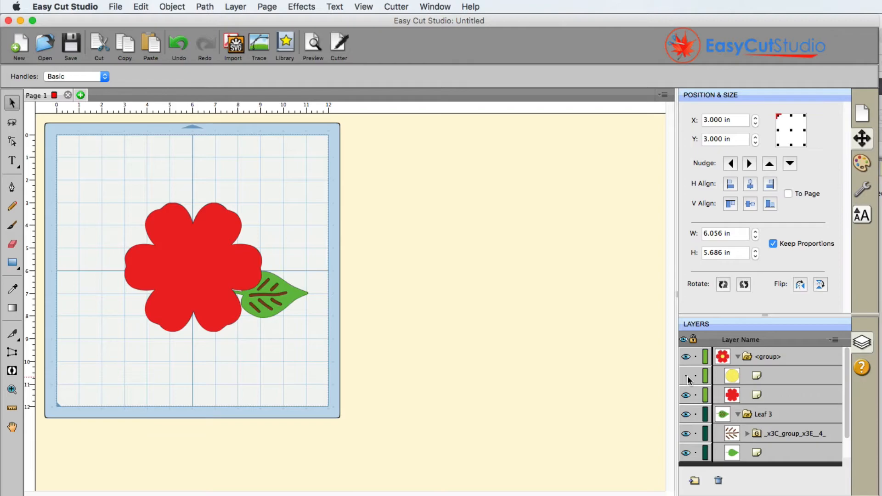
{"action": "left_click", "coordinate": [686, 376]}
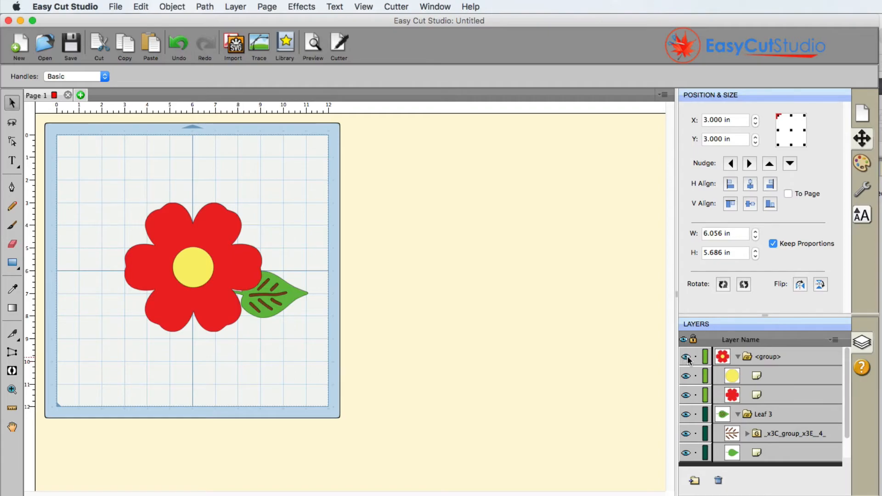
{"action": "left_click", "coordinate": [686, 357]}
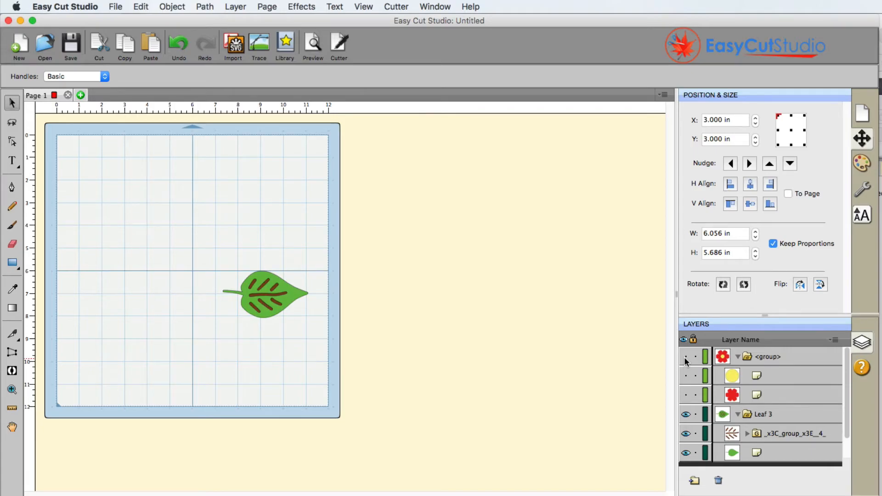
{"action": "left_click", "coordinate": [685, 356]}
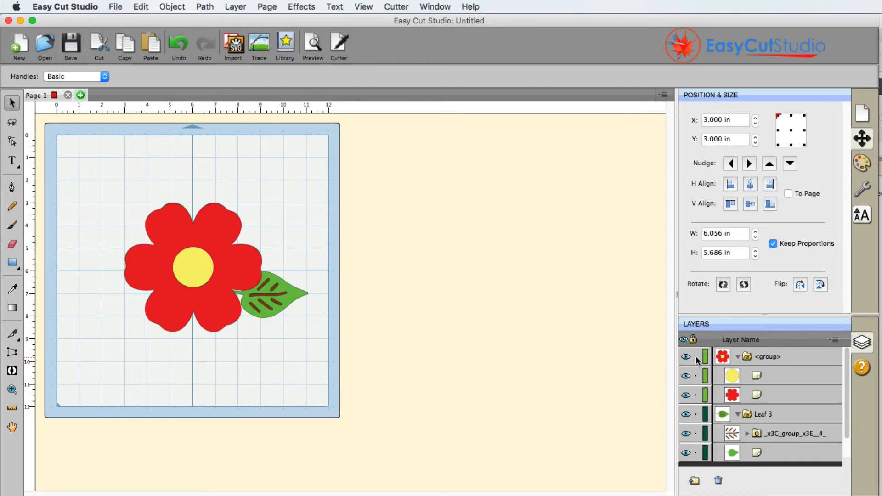
{"action": "left_click", "coordinate": [696, 357]}
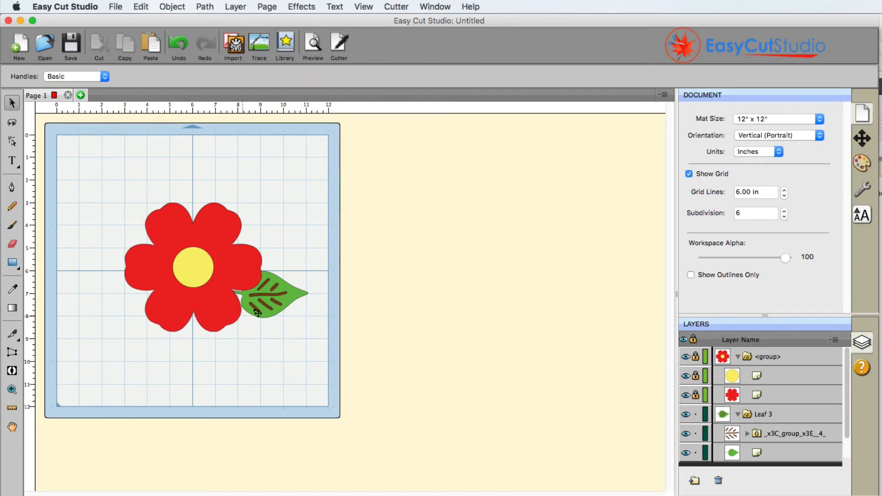
{"action": "left_click", "coordinate": [265, 294]}
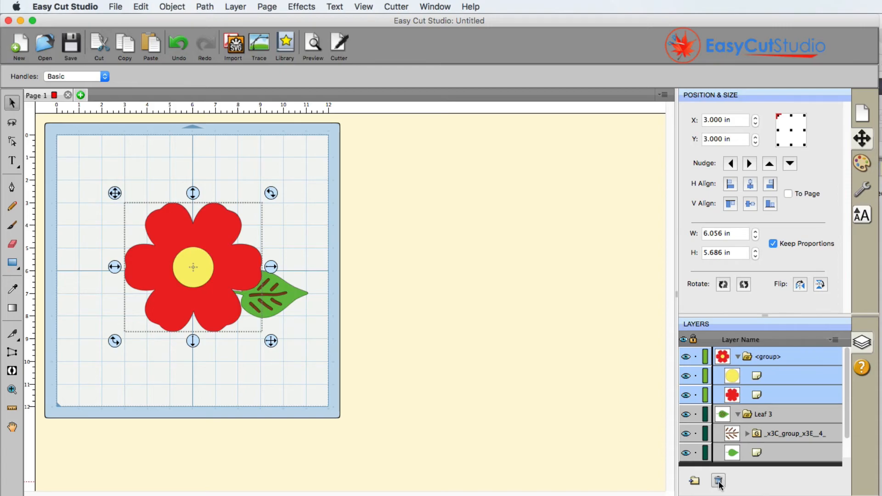
{"action": "left_click", "coordinate": [718, 480]}
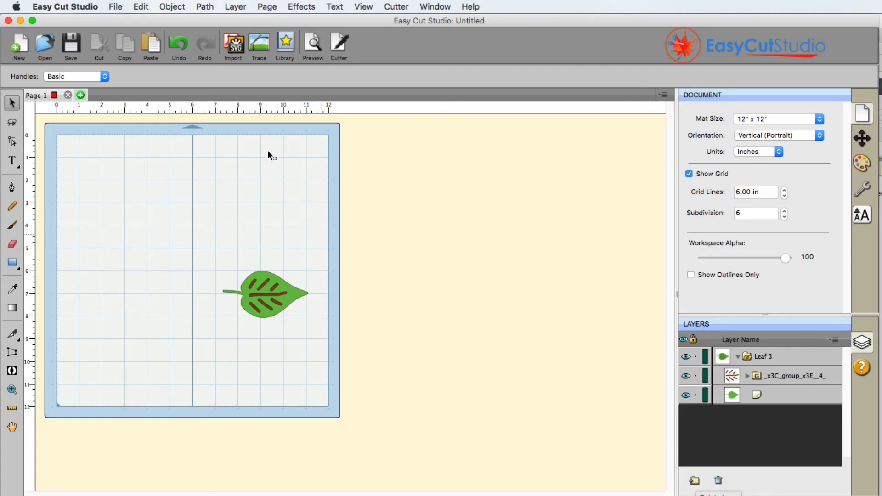
{"action": "left_click", "coordinate": [178, 44]}
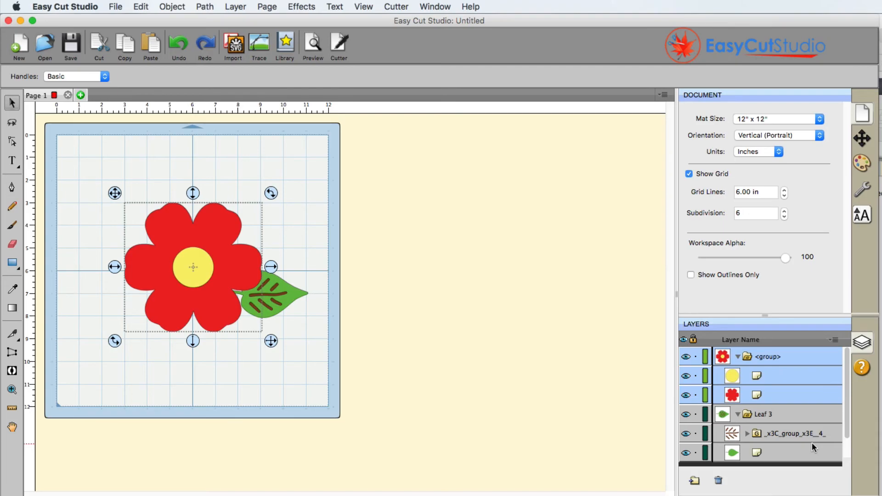
{"action": "mouse_move", "coordinate": [588, 397]}
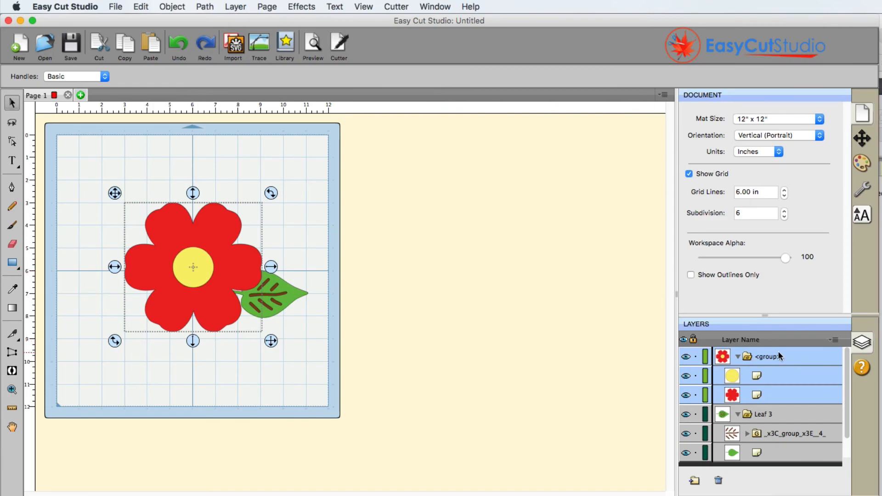
- Rename the <group> layer to 'Flower' through its layer properties
{"action": "double_click", "coordinate": [766, 357]}
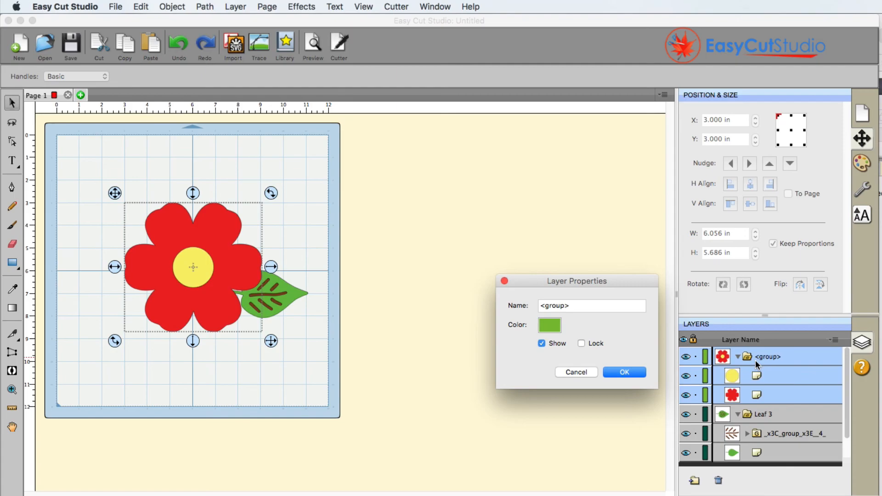
{"action": "mouse_move", "coordinate": [666, 348]}
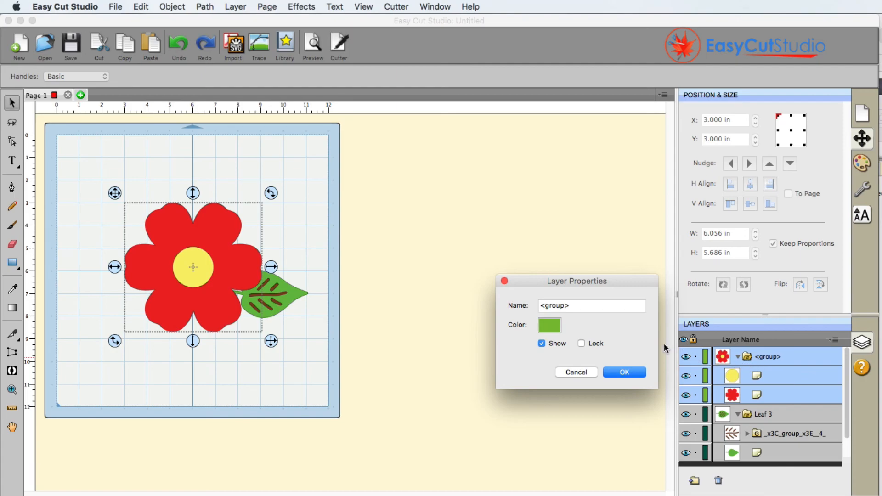
{"action": "left_click", "coordinate": [592, 306]}
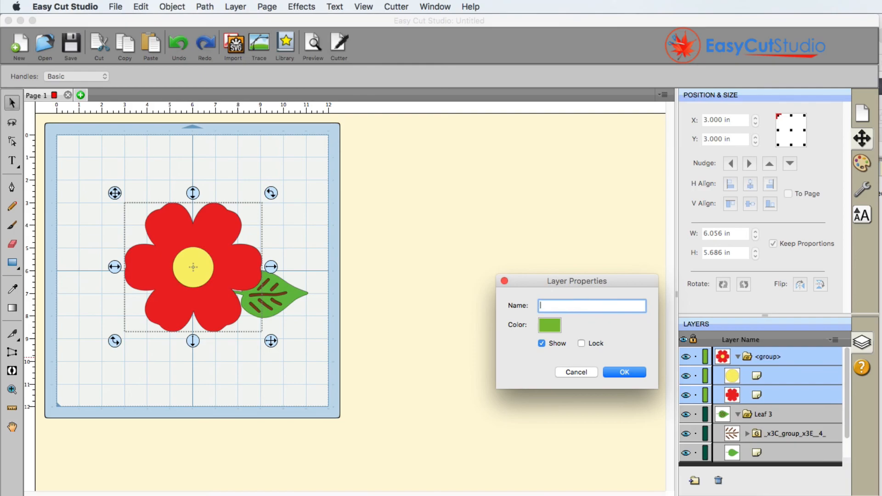
{"action": "type", "text": "Flower"}
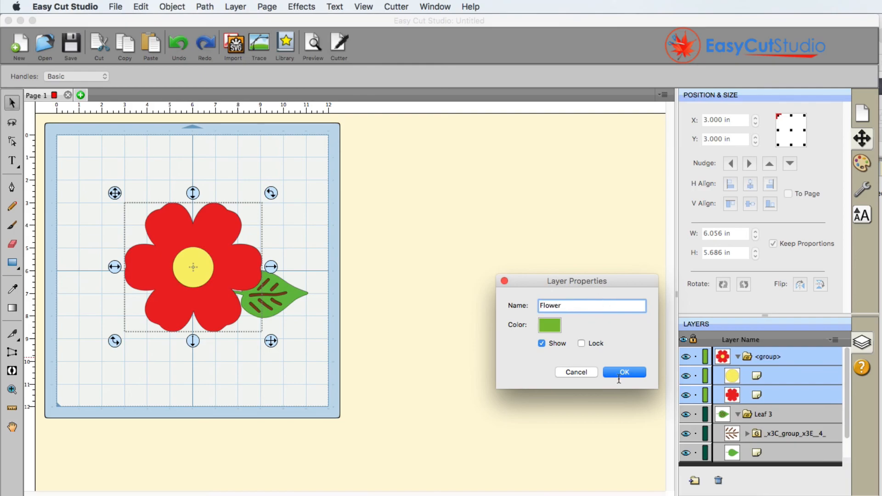
{"action": "left_click", "coordinate": [624, 373]}
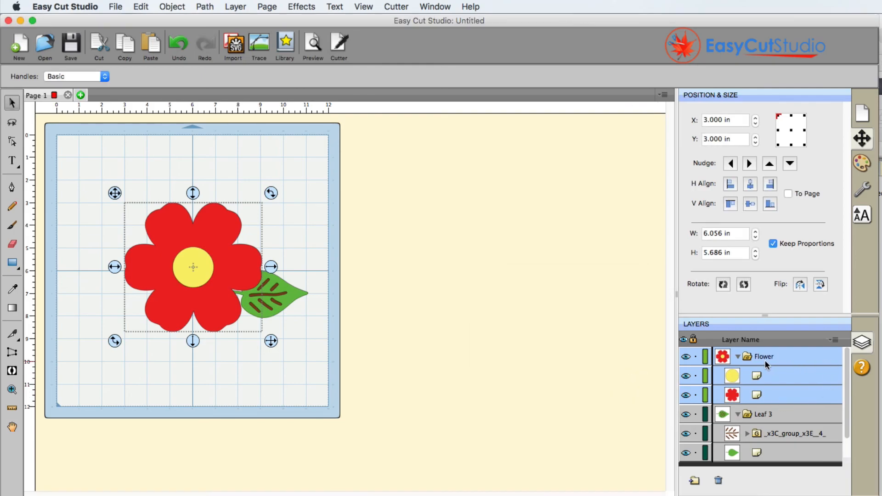
{"action": "mouse_move", "coordinate": [739, 363]}
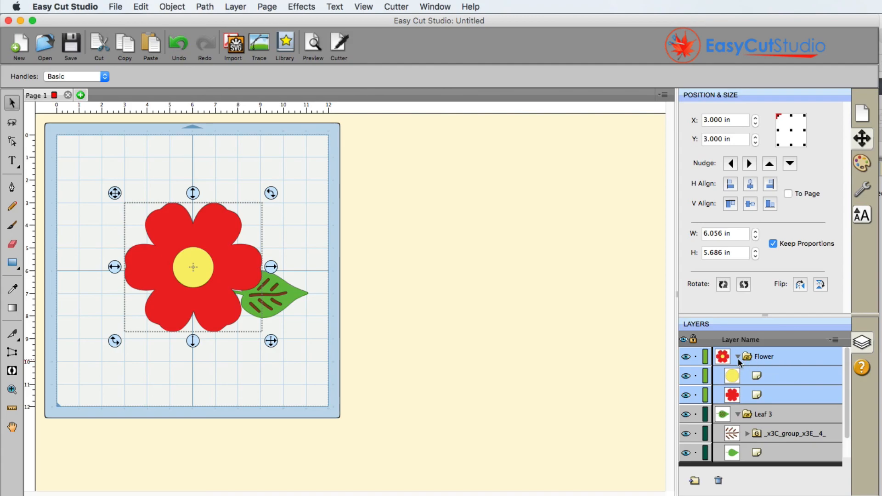
{"action": "mouse_move", "coordinate": [771, 365]}
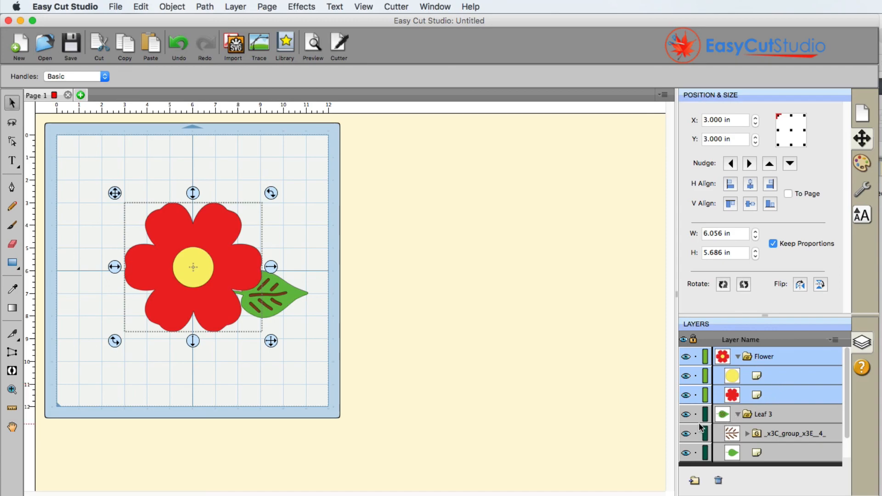
{"action": "mouse_move", "coordinate": [478, 382]}
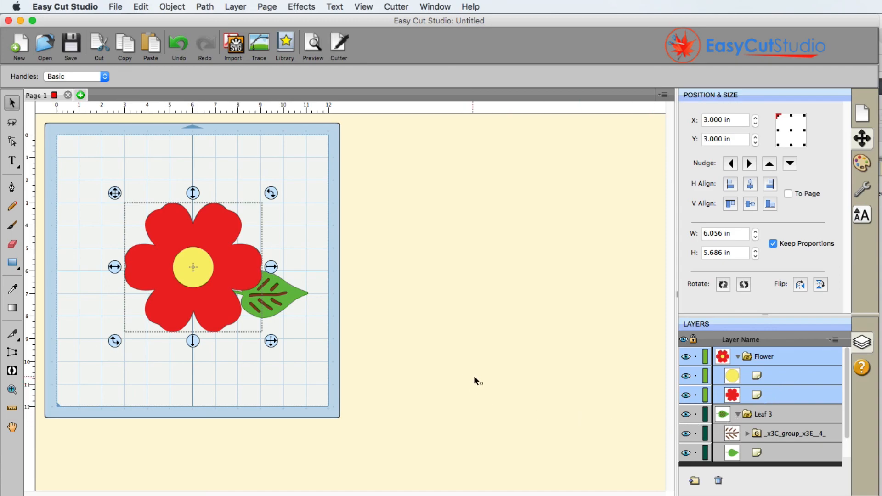